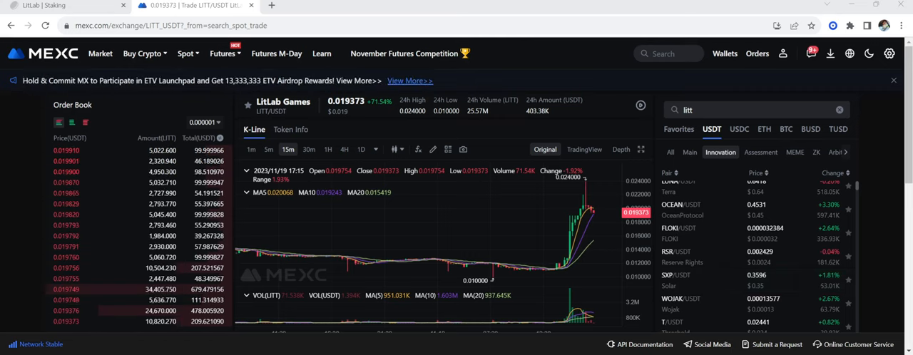
{"action": "mouse_move", "coordinate": [563, 269]}
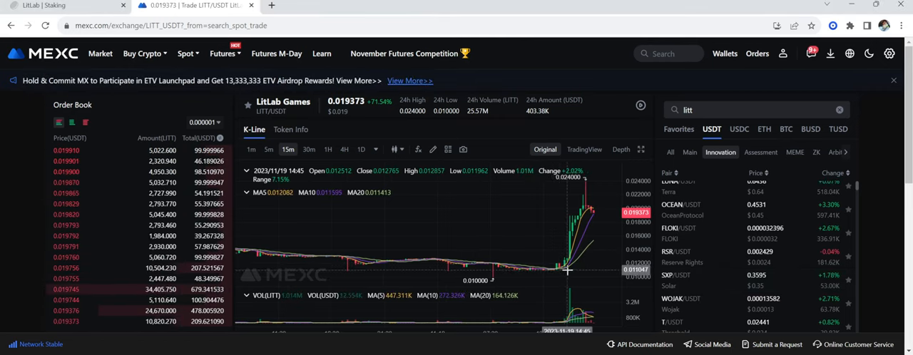
{"action": "mouse_move", "coordinate": [598, 188]}
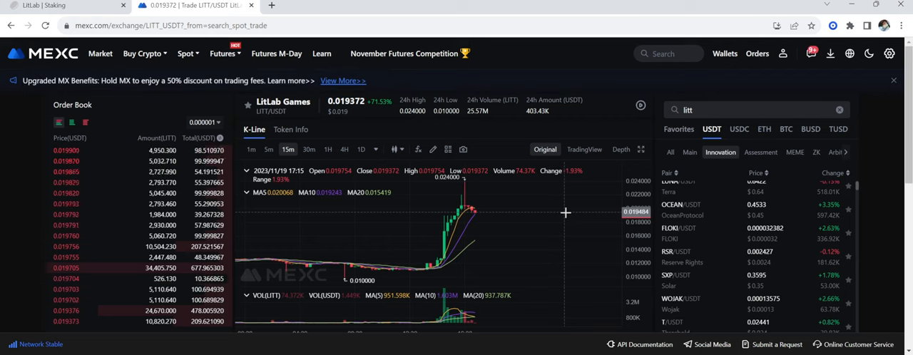
{"action": "mouse_move", "coordinate": [546, 206]}
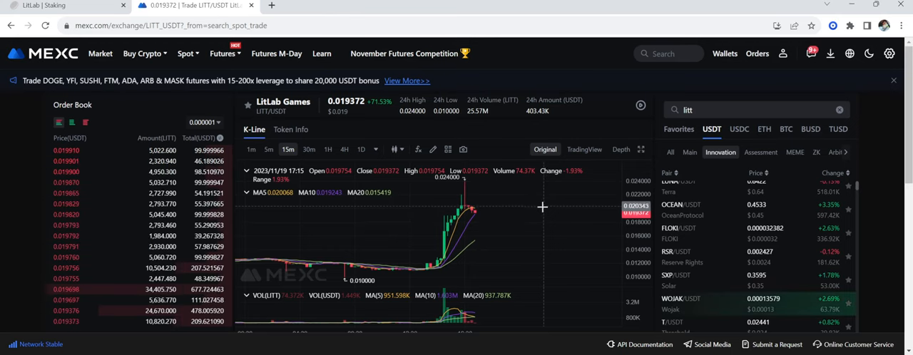
{"action": "mouse_move", "coordinate": [550, 212]}
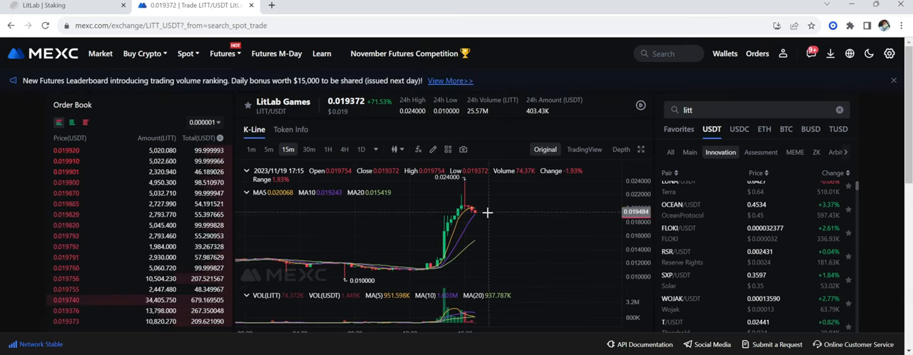
{"action": "mouse_move", "coordinate": [603, 221]}
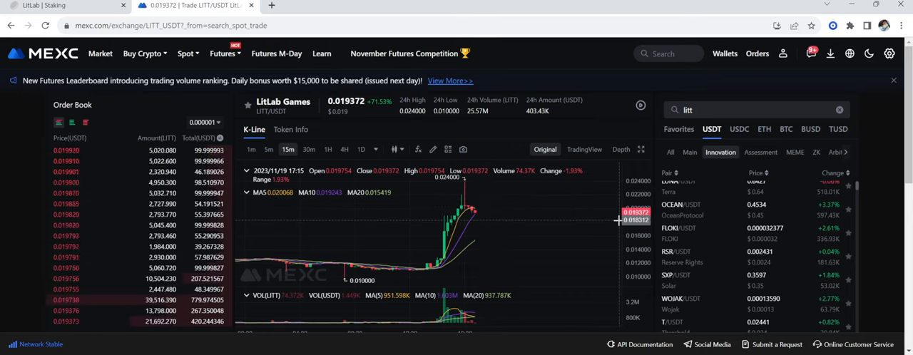
Step: Switch the LITT/USDT K-Line chart to the 1H candle interval
{"action": "scroll", "scroll_direction": "down", "scroll_amount": 3}
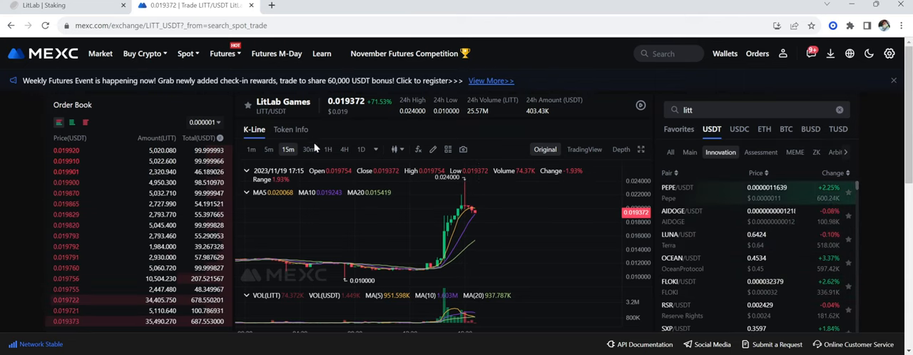
{"action": "left_click", "coordinate": [327, 149]}
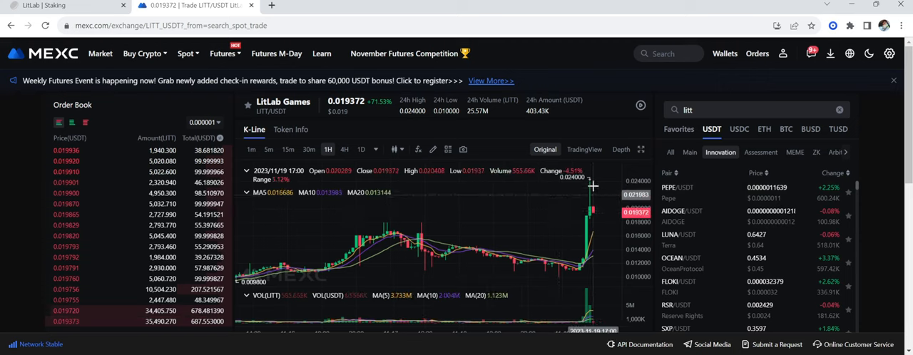
{"action": "mouse_move", "coordinate": [592, 218]}
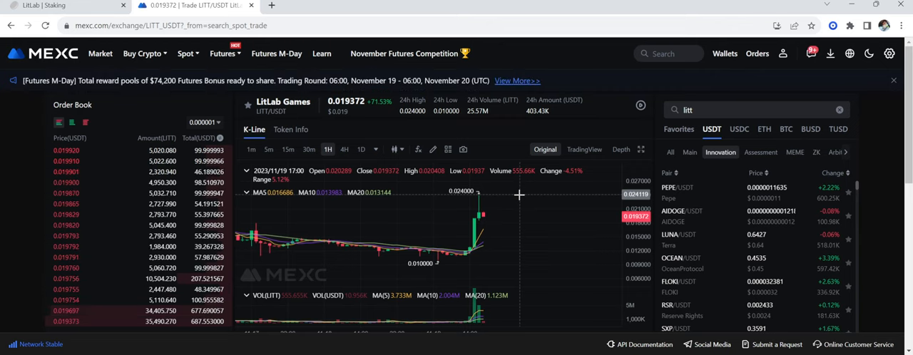
{"action": "mouse_move", "coordinate": [531, 208]}
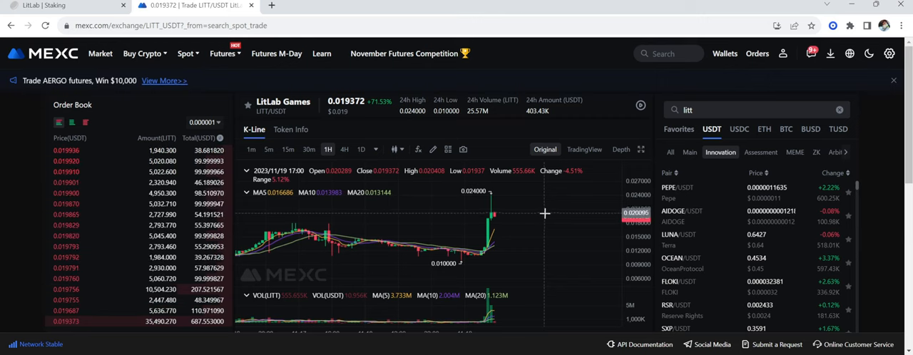
Step: Switch the LITT/USDT K-Line chart to 30-minute candles
{"action": "left_click", "coordinate": [309, 149]}
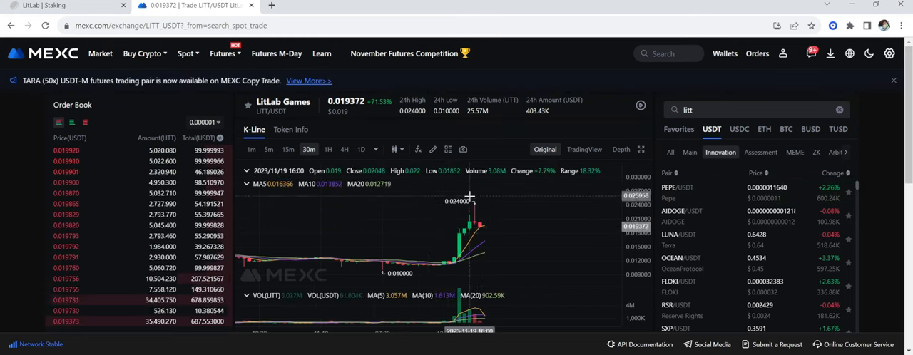
{"action": "mouse_move", "coordinate": [506, 209]}
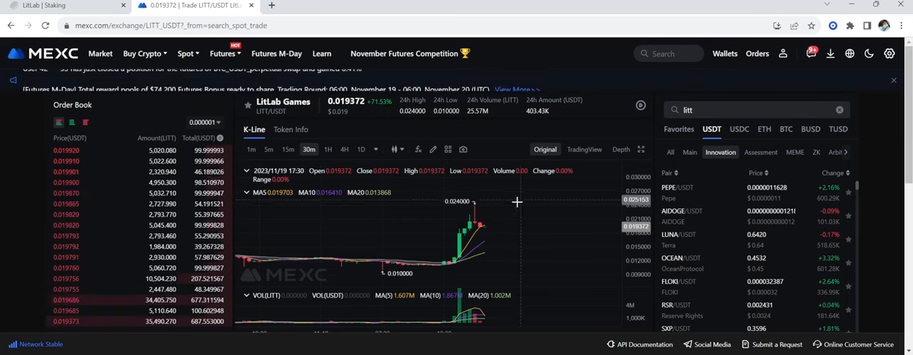
{"action": "mouse_move", "coordinate": [435, 229]}
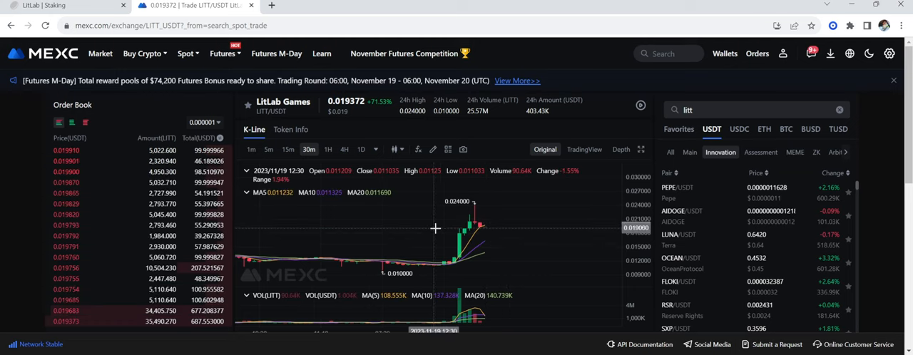
Step: Switch to the LitLab Staking tab showing 60.85M LITT staked
{"action": "left_click", "coordinate": [64, 6]}
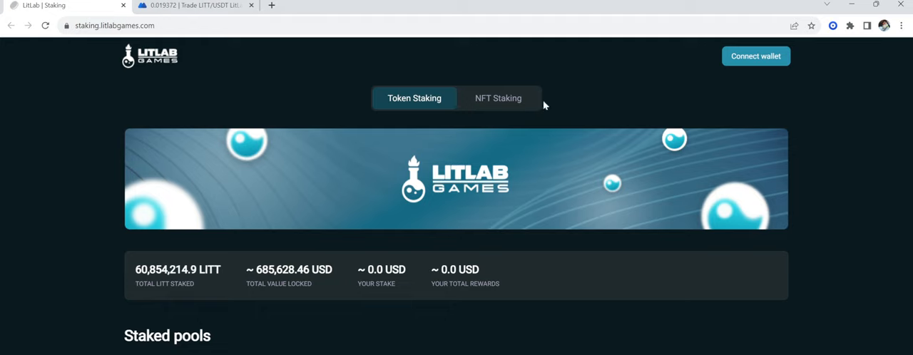
{"action": "mouse_move", "coordinate": [686, 61]}
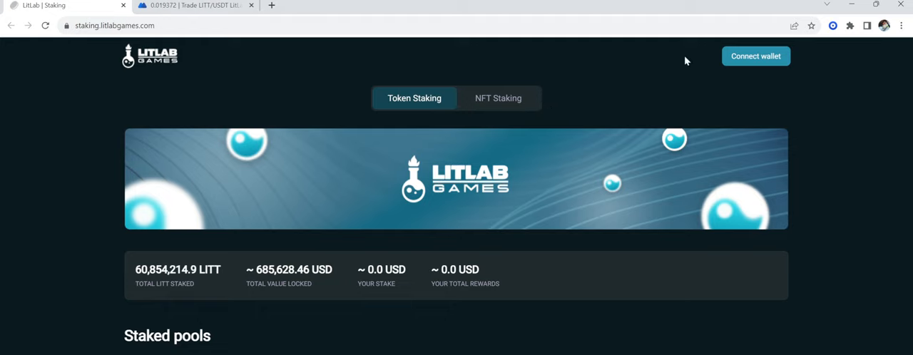
{"action": "scroll", "scroll_direction": "down", "scroll_amount": 3}
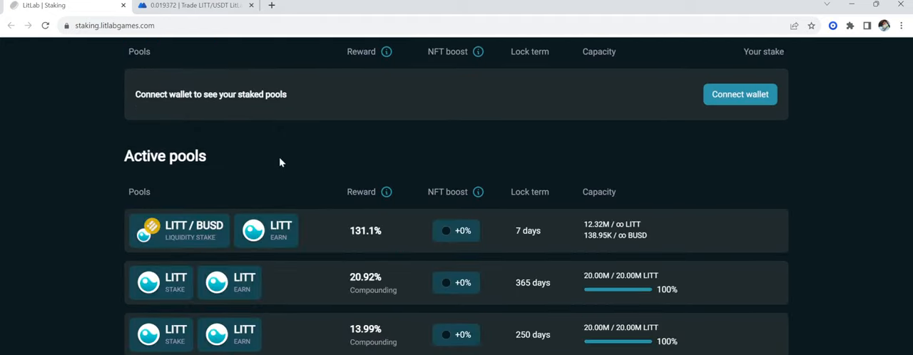
{"action": "scroll", "scroll_direction": "down", "scroll_amount": 3}
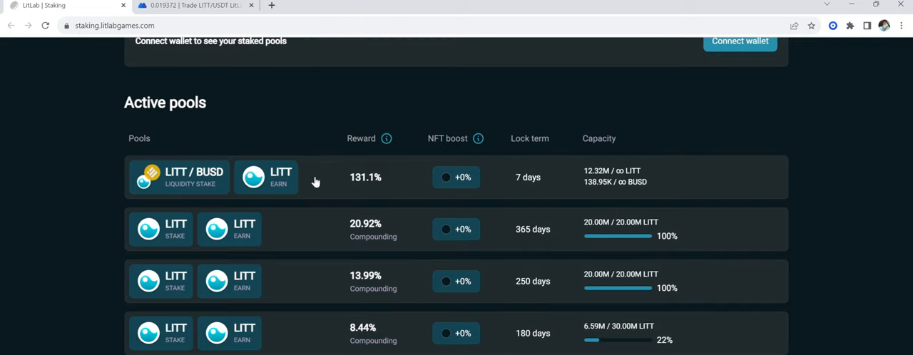
{"action": "scroll", "scroll_direction": "down", "scroll_amount": 3}
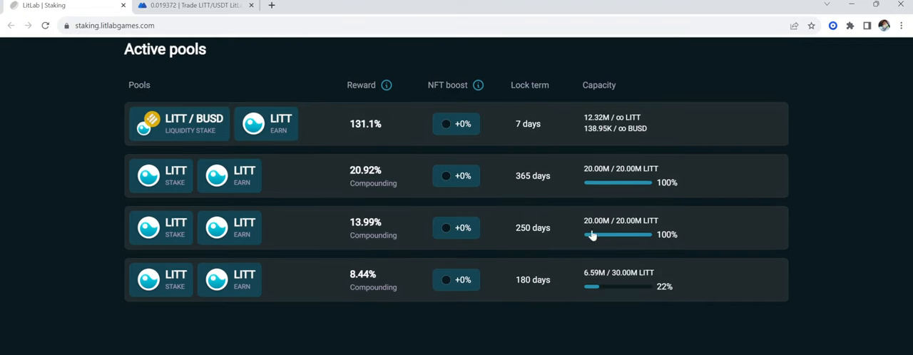
{"action": "mouse_move", "coordinate": [376, 250]}
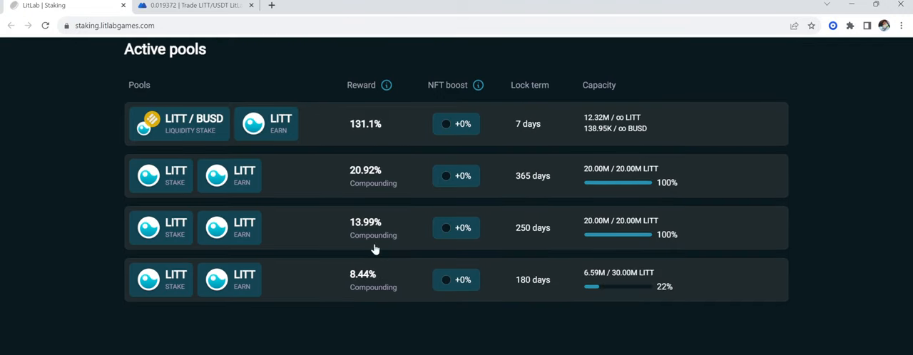
{"action": "mouse_move", "coordinate": [348, 141]}
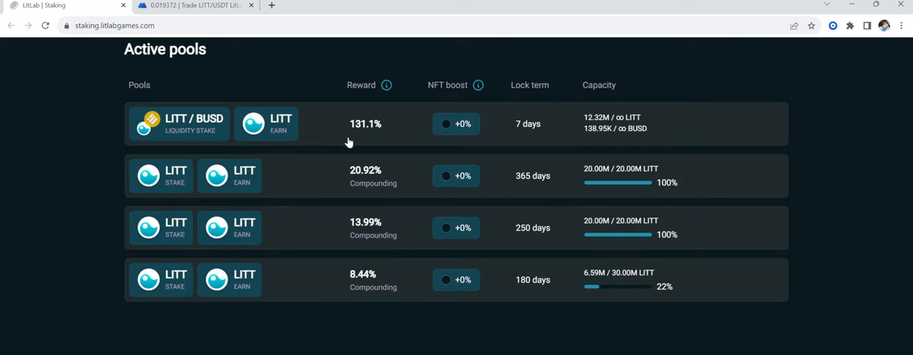
{"action": "mouse_move", "coordinate": [366, 114]}
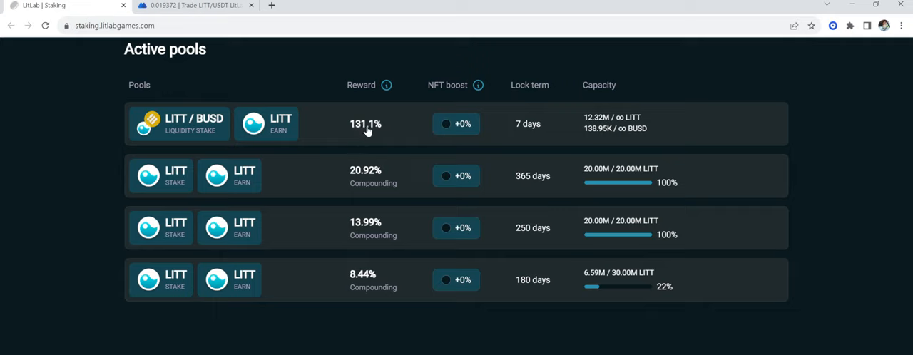
{"action": "mouse_move", "coordinate": [490, 127]}
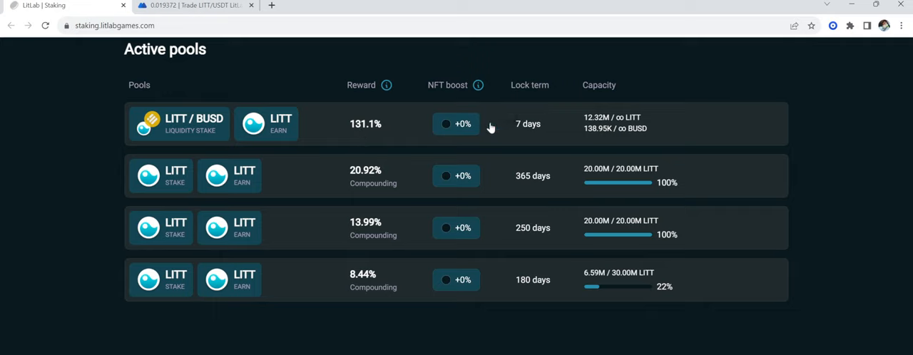
{"action": "mouse_move", "coordinate": [371, 135]}
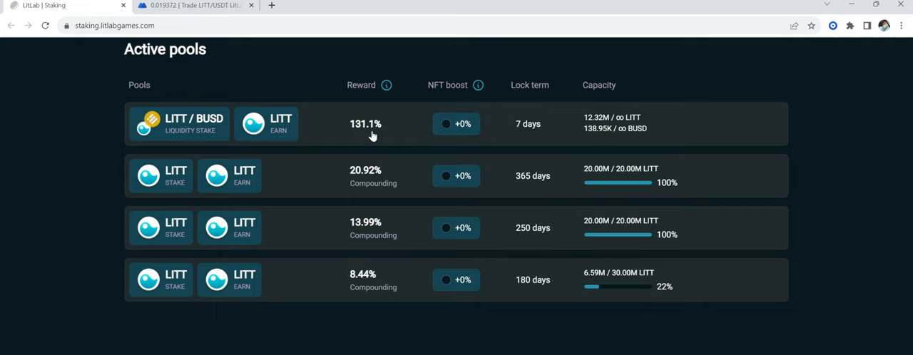
{"action": "mouse_move", "coordinate": [387, 136]}
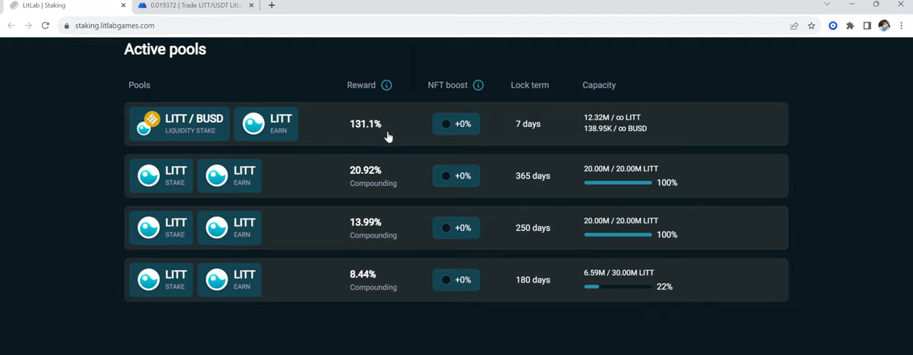
{"action": "mouse_move", "coordinate": [384, 134]}
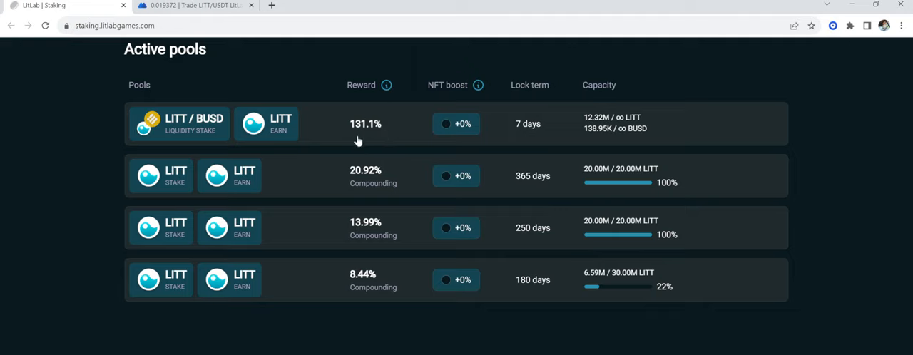
{"action": "mouse_move", "coordinate": [377, 109]}
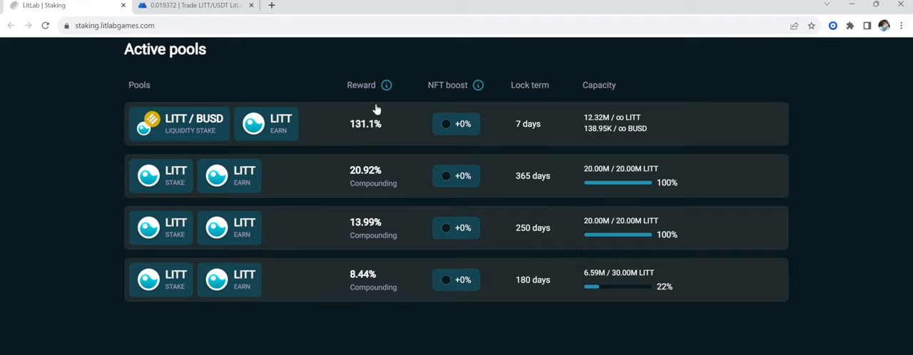
{"action": "mouse_move", "coordinate": [373, 111]}
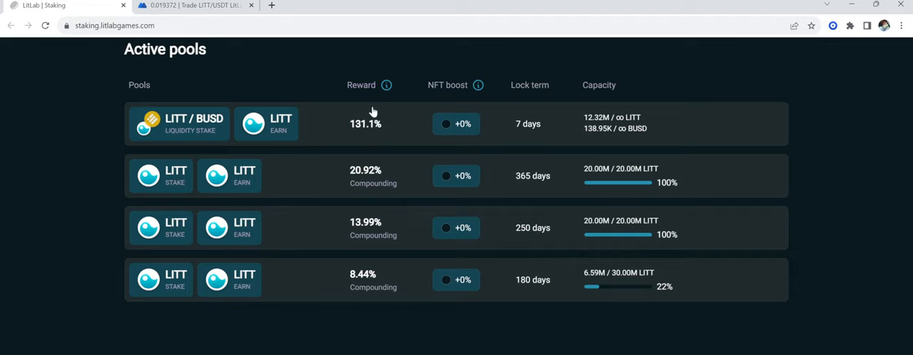
{"action": "mouse_move", "coordinate": [384, 120]}
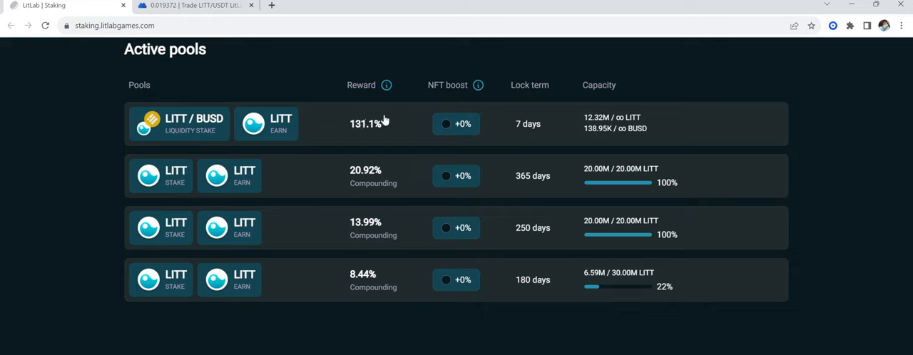
{"action": "mouse_move", "coordinate": [302, 184]}
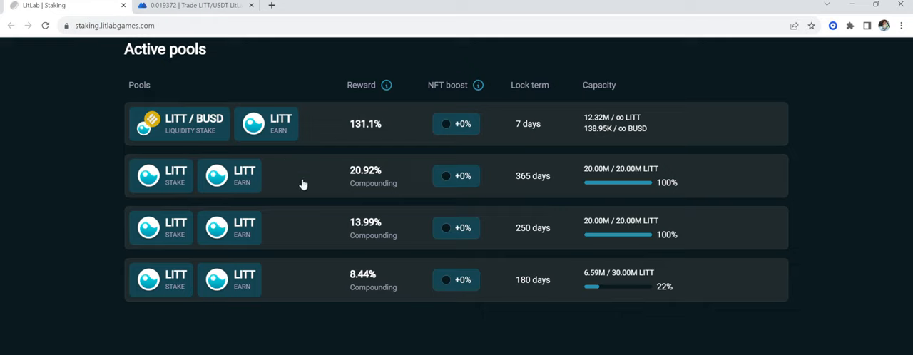
{"action": "mouse_move", "coordinate": [421, 115]}
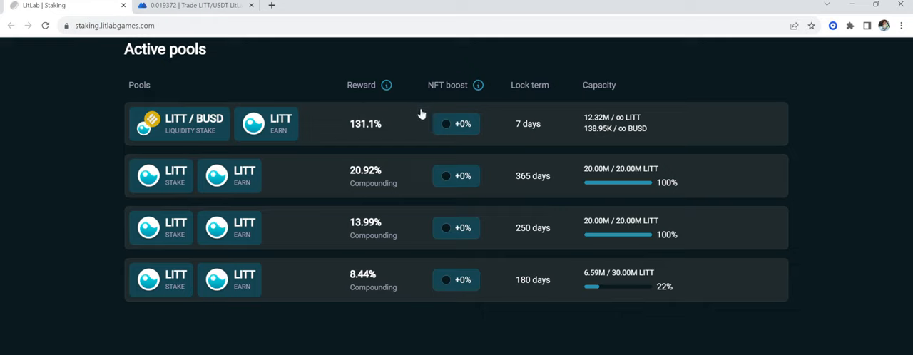
{"action": "mouse_move", "coordinate": [483, 145]}
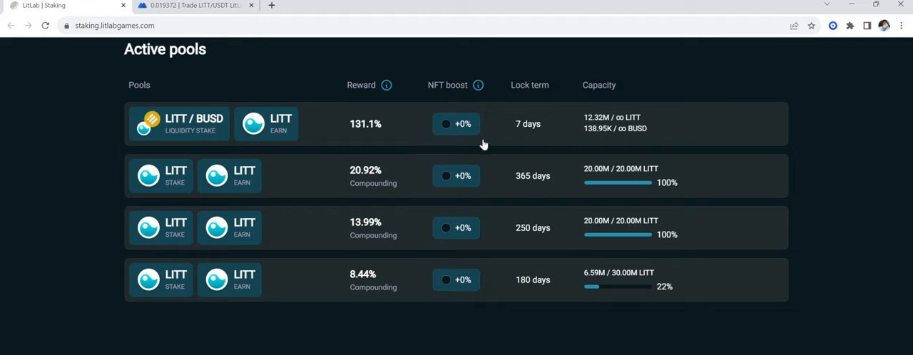
{"action": "mouse_move", "coordinate": [304, 125]}
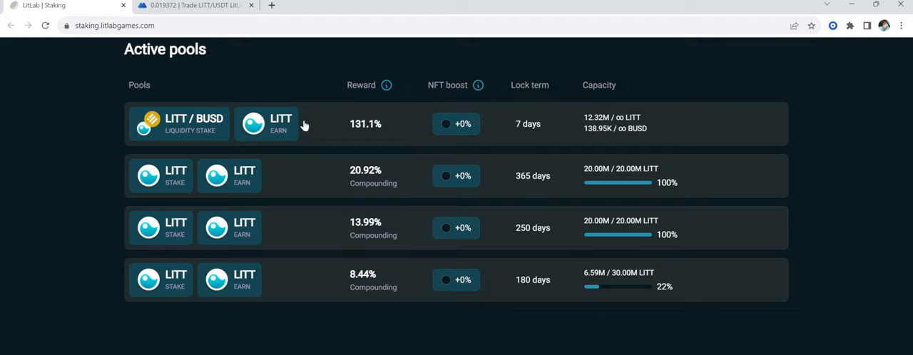
{"action": "mouse_move", "coordinate": [683, 153]}
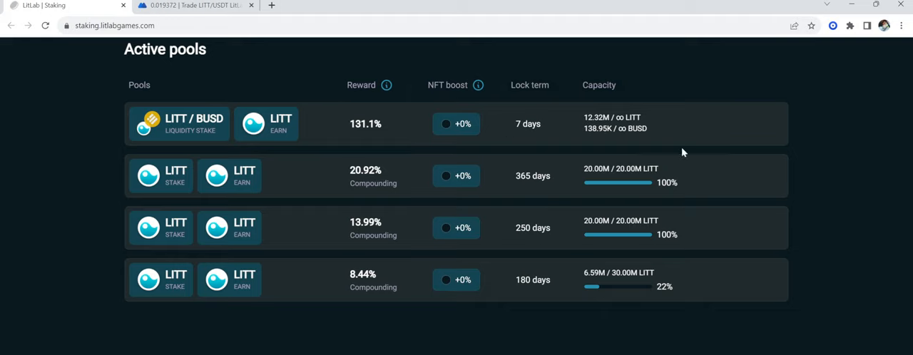
{"action": "mouse_move", "coordinate": [644, 157]}
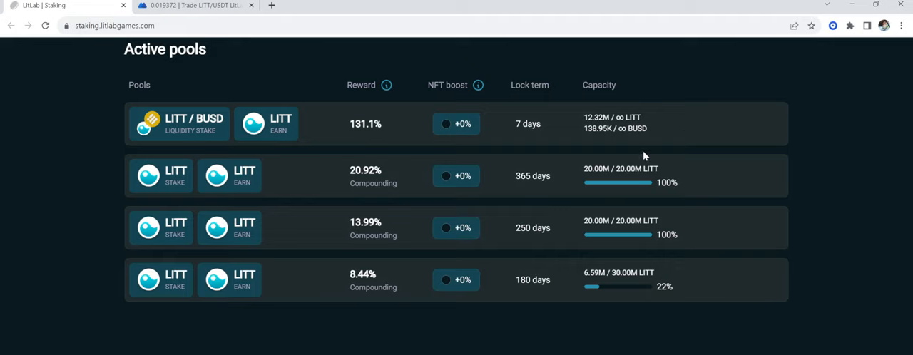
{"action": "mouse_move", "coordinate": [494, 66]}
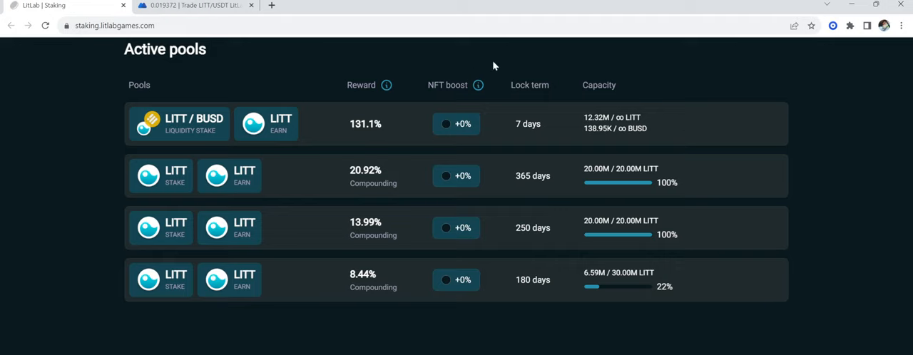
{"action": "mouse_move", "coordinate": [346, 94]}
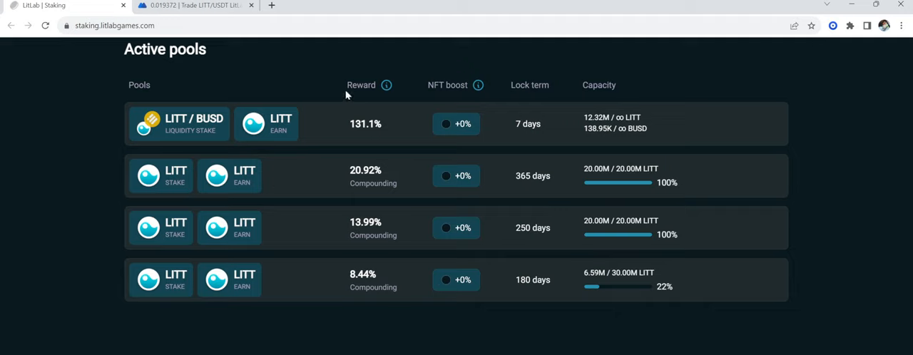
{"action": "mouse_move", "coordinate": [713, 168]}
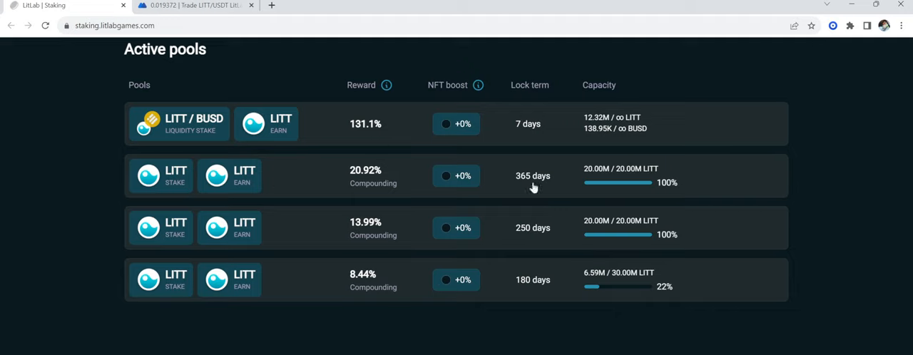
{"action": "mouse_move", "coordinate": [540, 271]}
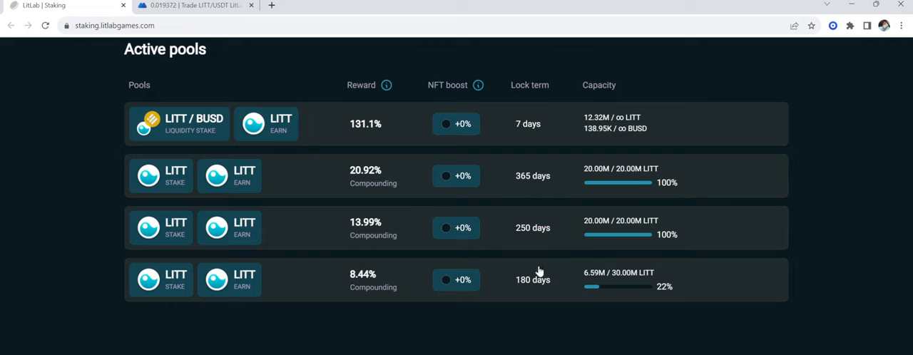
{"action": "mouse_move", "coordinate": [371, 293]}
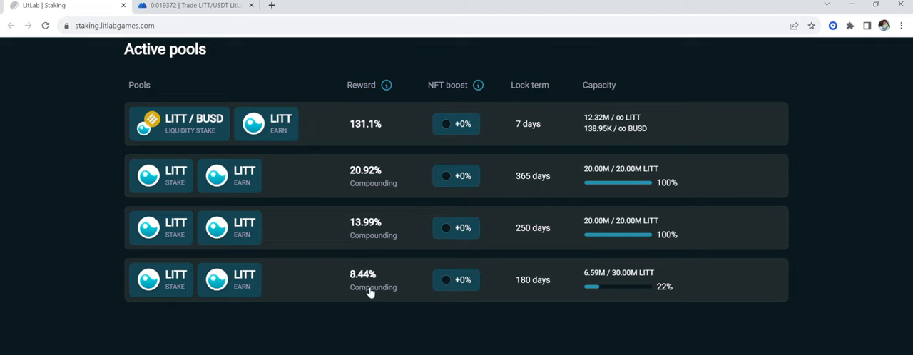
{"action": "mouse_move", "coordinate": [360, 290]}
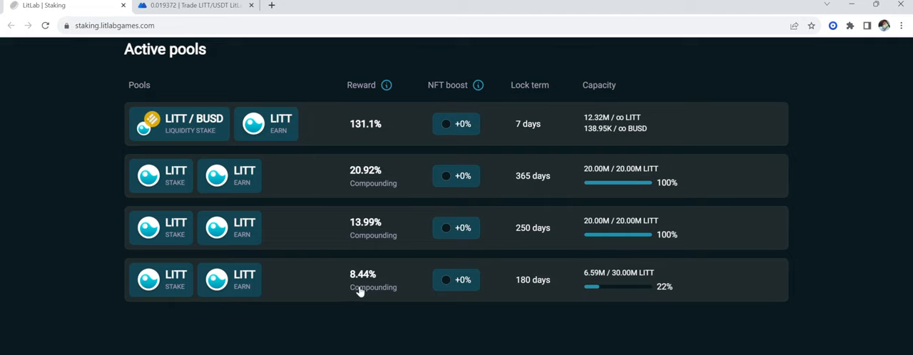
{"action": "mouse_move", "coordinate": [630, 307]}
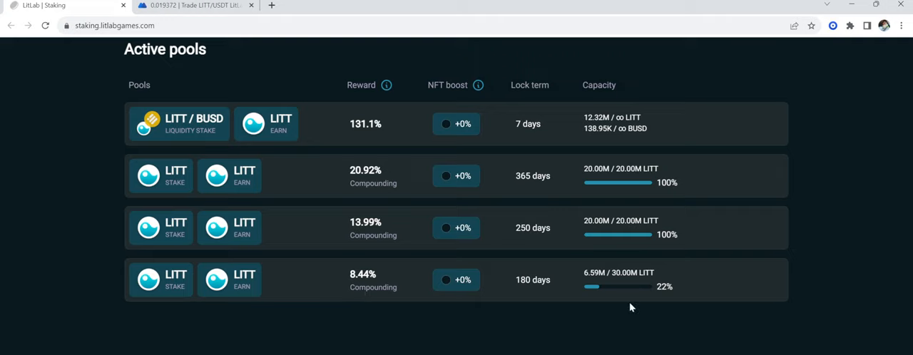
{"action": "mouse_move", "coordinate": [655, 295]}
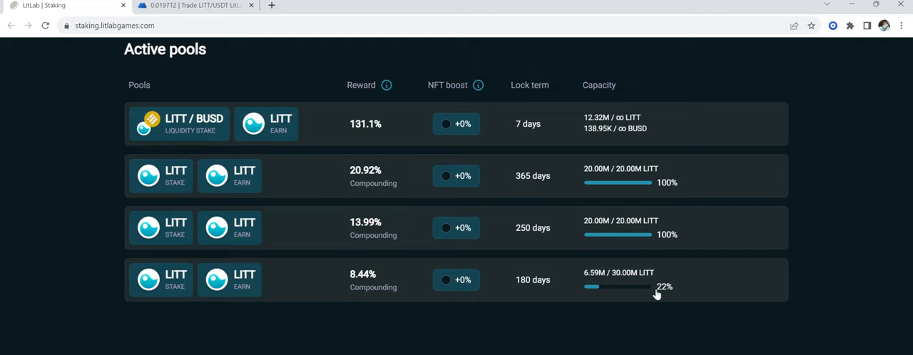
{"action": "mouse_move", "coordinate": [438, 88]}
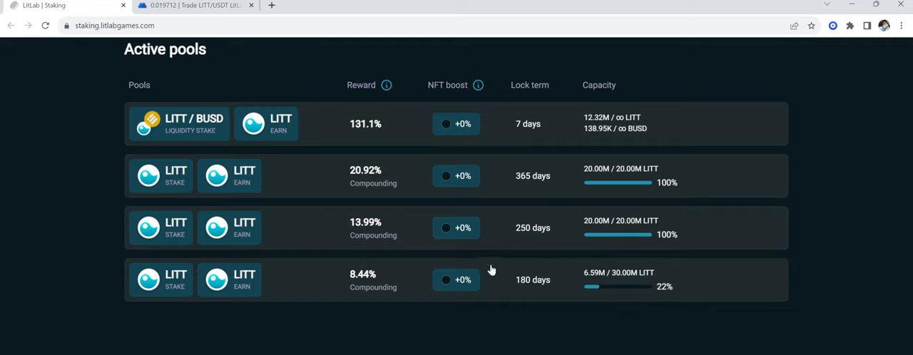
{"action": "mouse_move", "coordinate": [409, 165]}
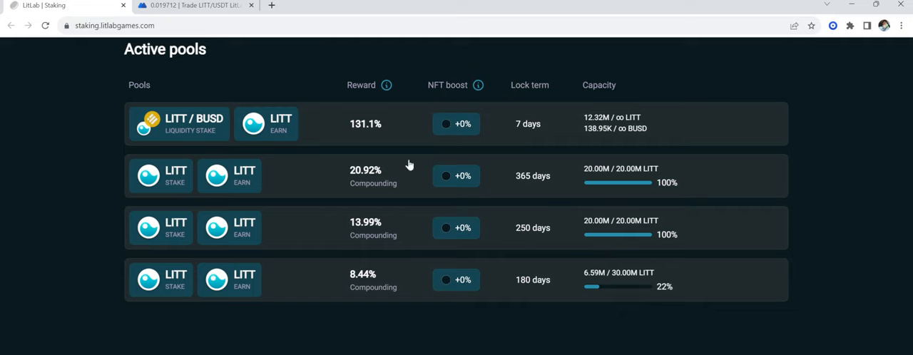
{"action": "mouse_move", "coordinate": [677, 148]}
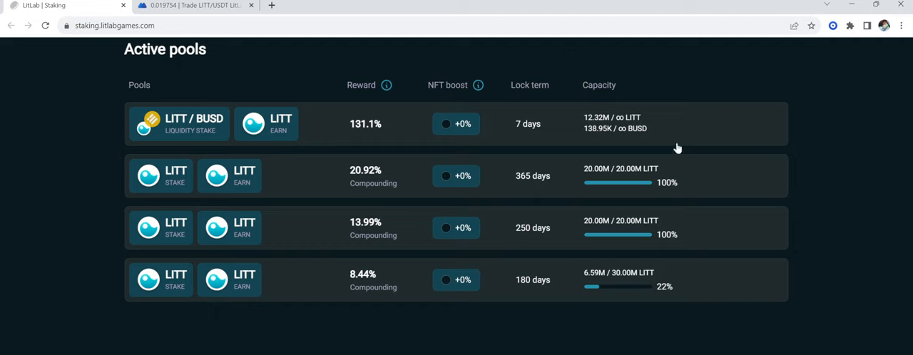
{"action": "mouse_move", "coordinate": [644, 136]}
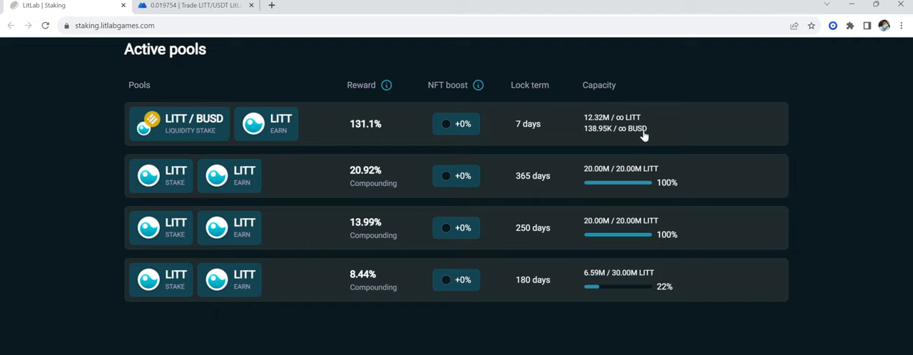
{"action": "mouse_move", "coordinate": [640, 127]}
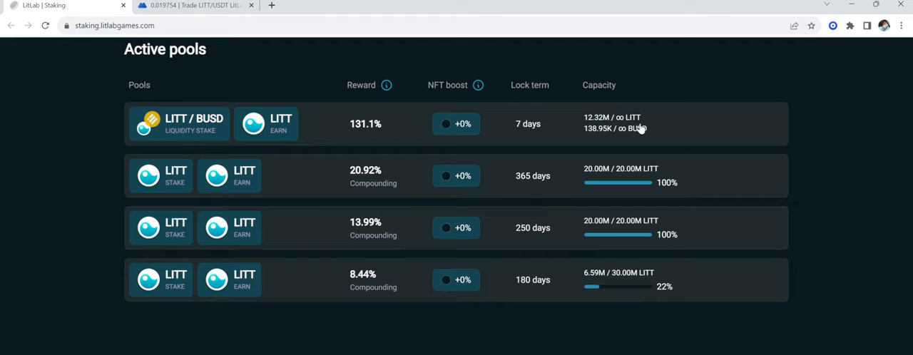
{"action": "mouse_move", "coordinate": [632, 162]}
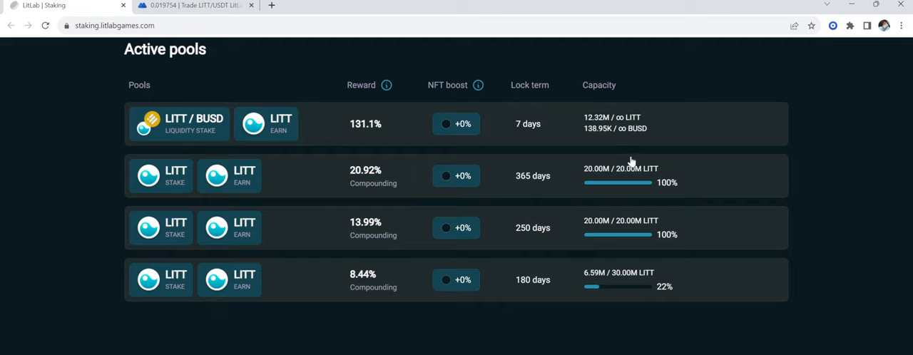
{"action": "mouse_move", "coordinate": [521, 107]}
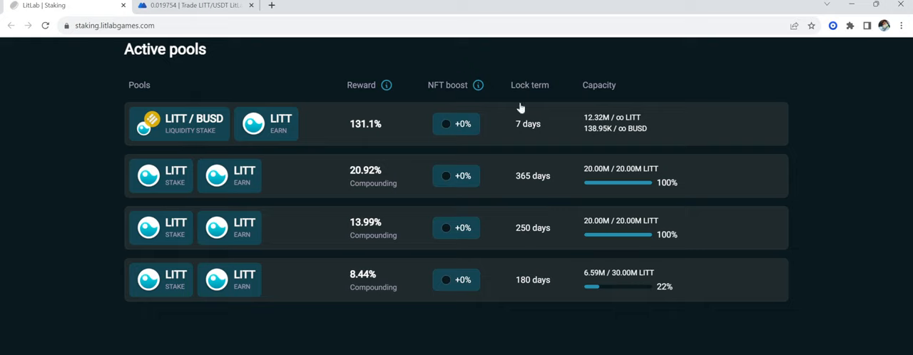
{"action": "mouse_move", "coordinate": [547, 128]}
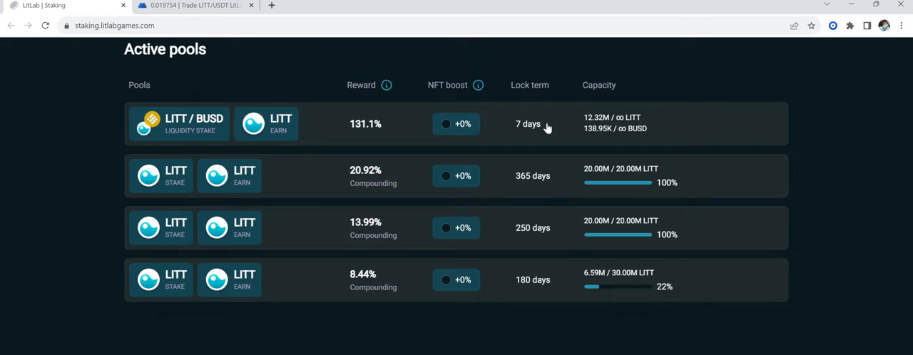
{"action": "mouse_move", "coordinate": [226, 107]}
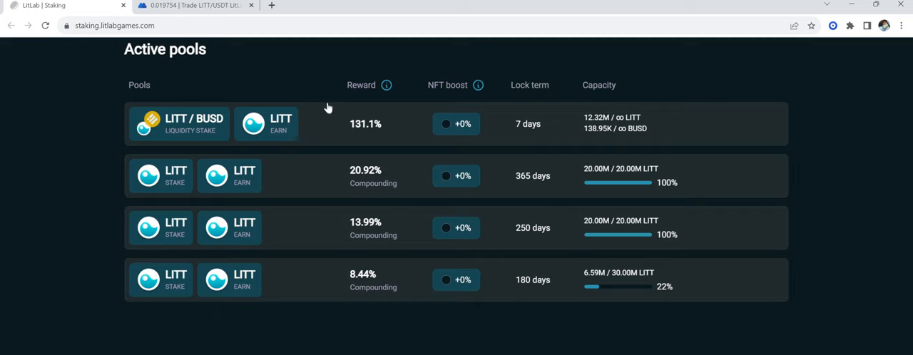
{"action": "mouse_move", "coordinate": [403, 116]}
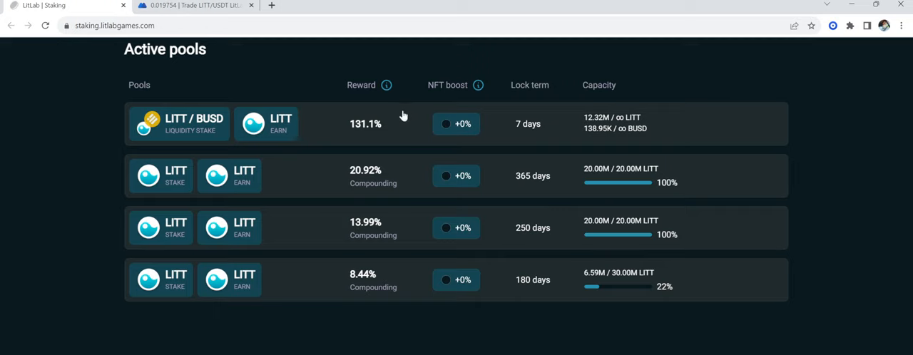
{"action": "mouse_move", "coordinate": [345, 123]}
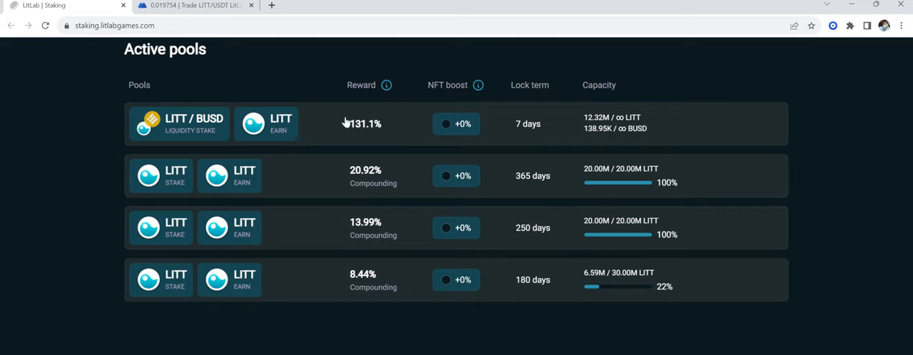
{"action": "mouse_move", "coordinate": [502, 127]}
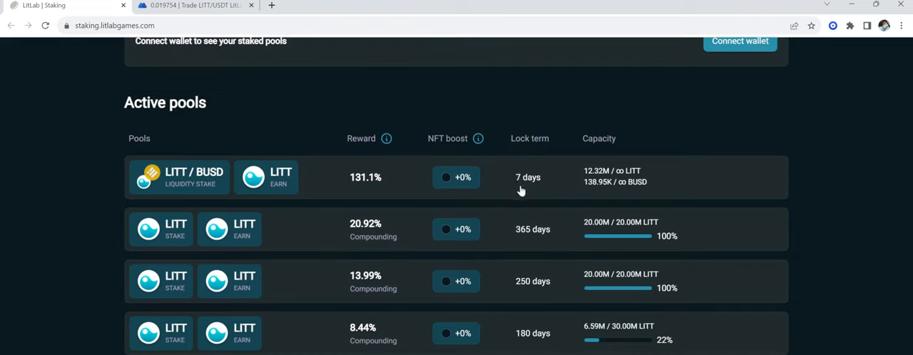
Step: Open NFT Staking and scroll down to its empty Active pools section
{"action": "scroll", "scroll_direction": "up", "scroll_amount": 3}
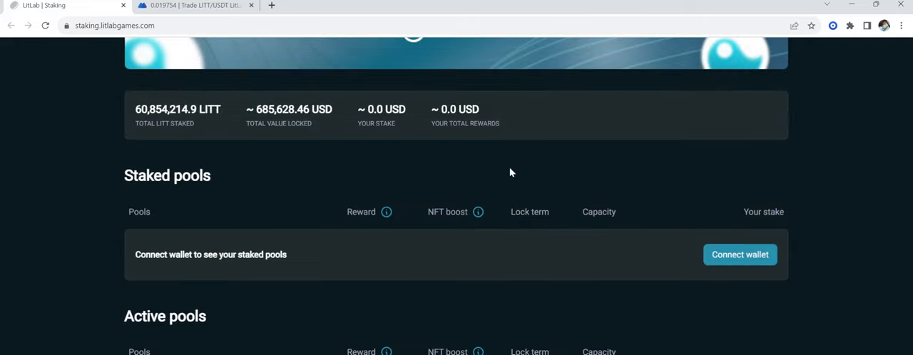
{"action": "mouse_move", "coordinate": [507, 176]}
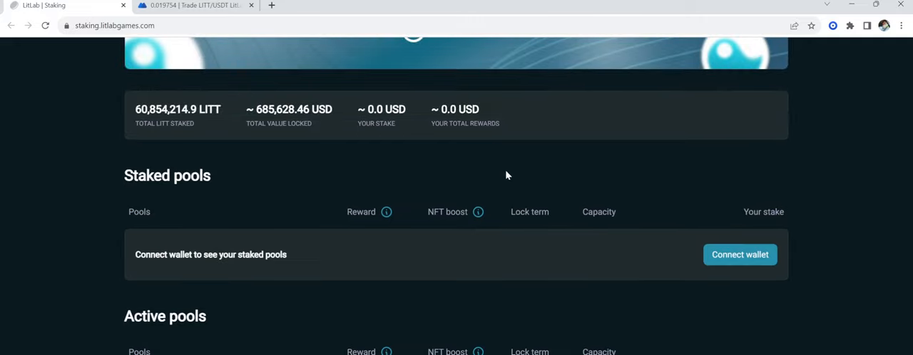
{"action": "left_click", "coordinate": [498, 45]}
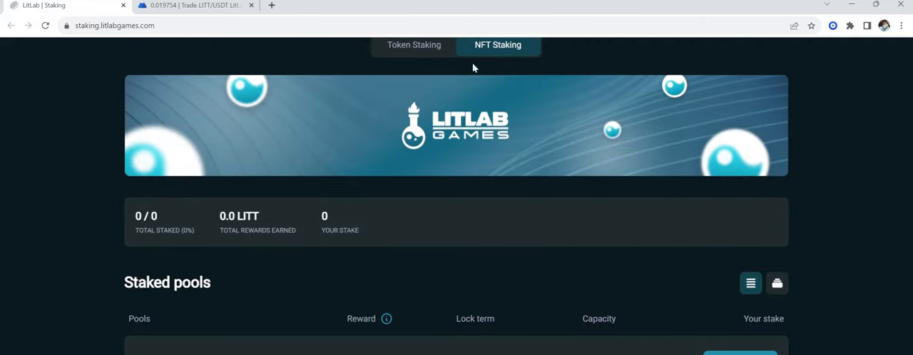
{"action": "scroll", "scroll_direction": "down", "scroll_amount": 3}
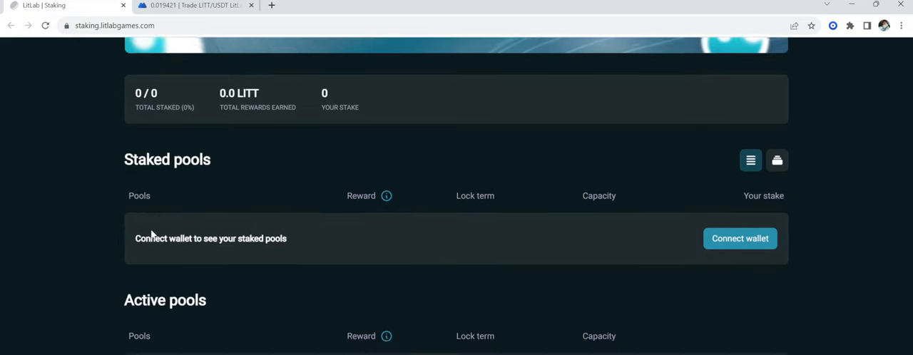
{"action": "scroll", "scroll_direction": "down", "scroll_amount": 3}
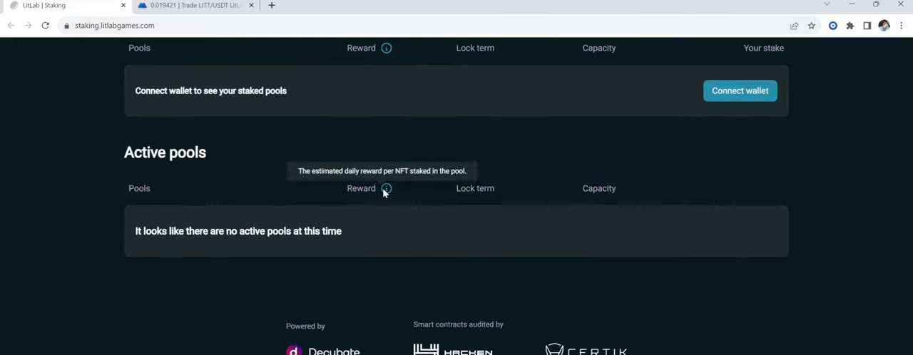
{"action": "mouse_move", "coordinate": [854, 259]}
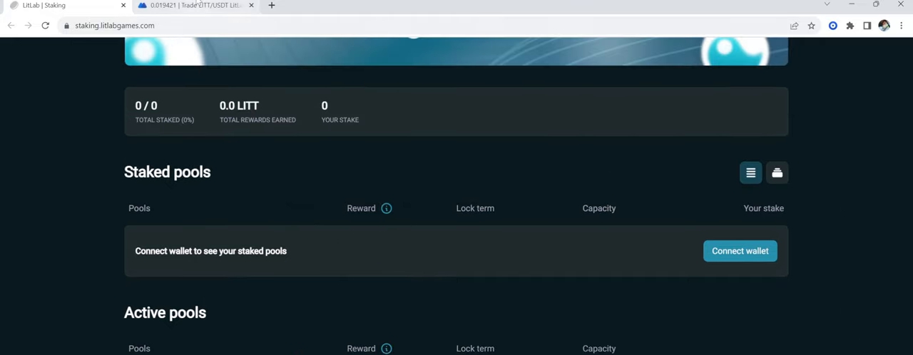
Step: Return to the MEXC LITT/USDT trading page with its 30-minute chart
{"action": "left_click", "coordinate": [193, 6]}
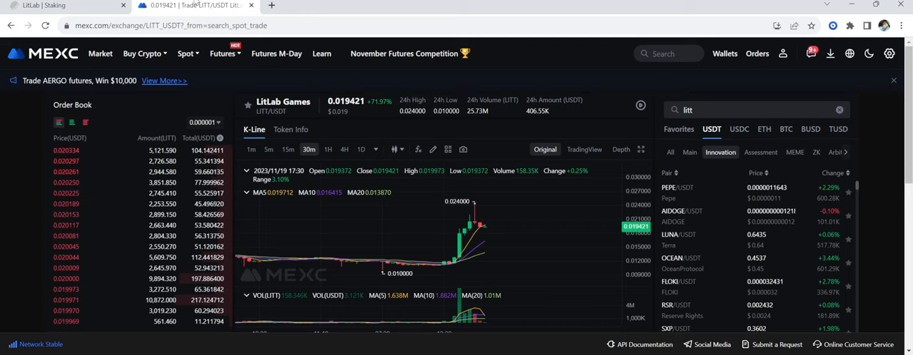
{"action": "mouse_move", "coordinate": [509, 225]}
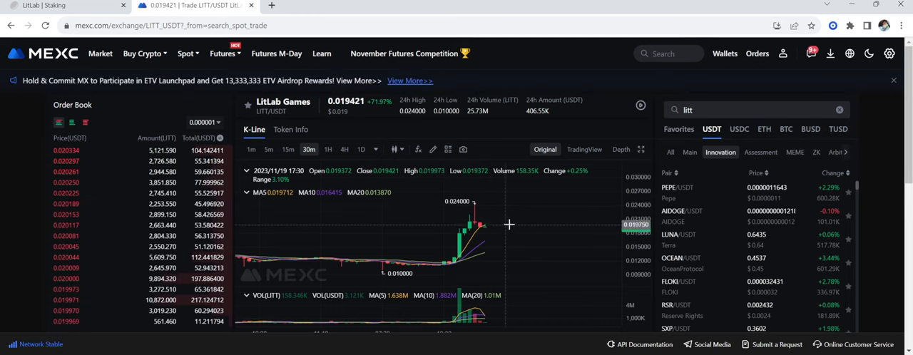
{"action": "mouse_move", "coordinate": [509, 225]}
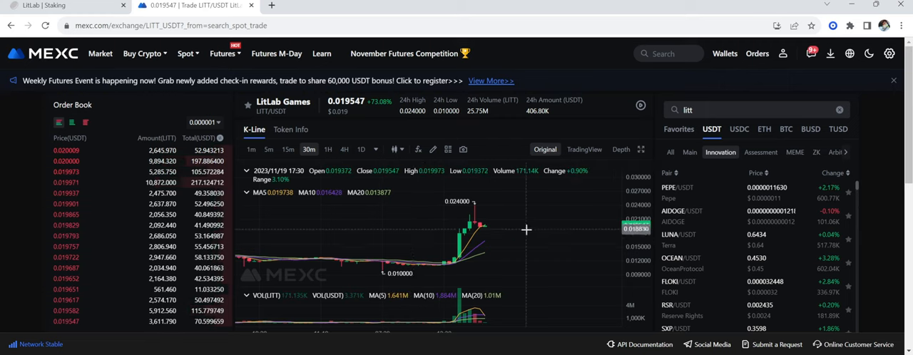
{"action": "mouse_move", "coordinate": [531, 227]}
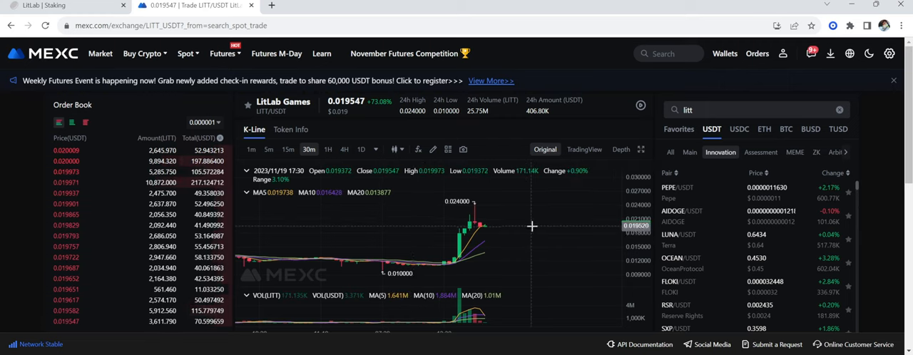